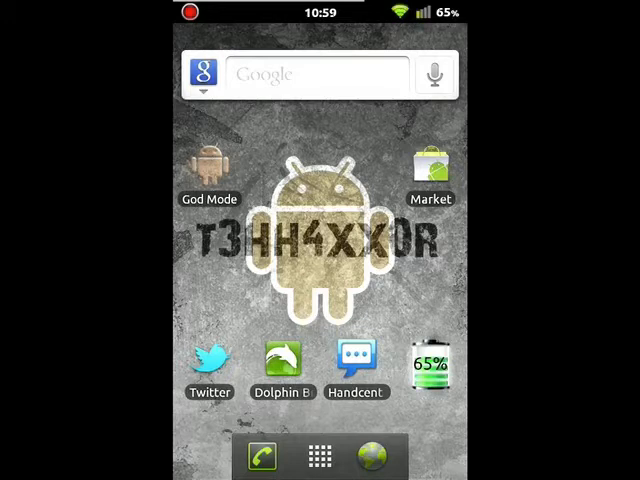
- Launch God Mode and scroll its menu of news, addons, ROMs and settings
click(208, 170)
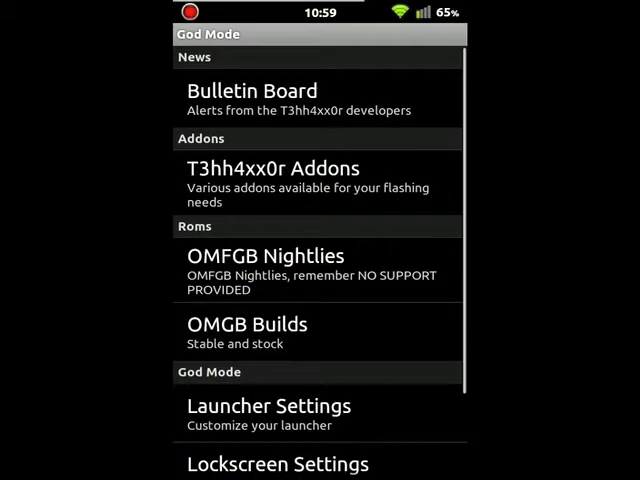
scroll(down, 3)
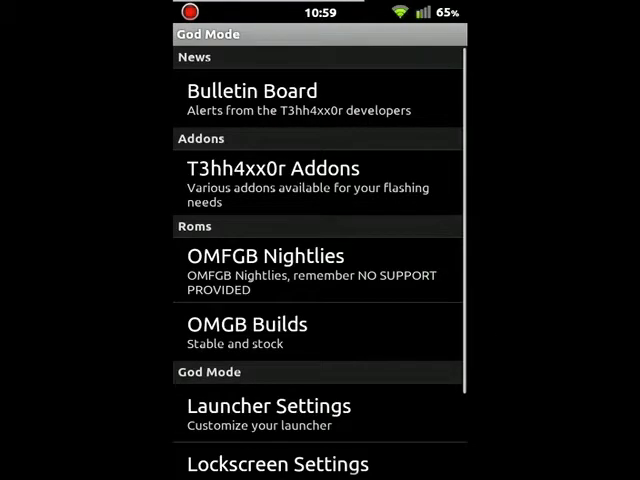
scroll(down, 3)
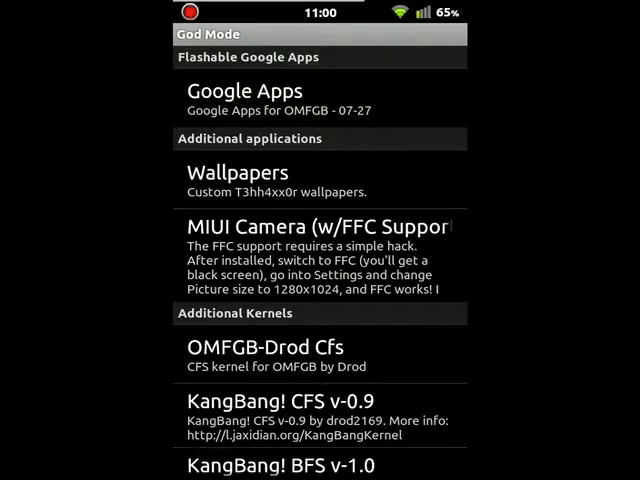
scroll(down, 3)
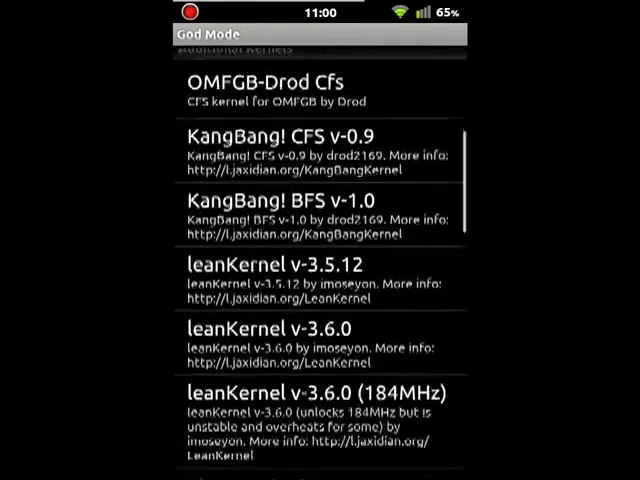
scroll(down, 3)
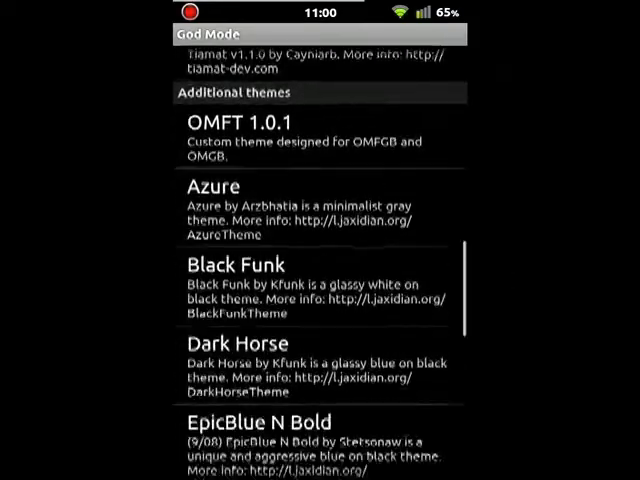
scroll(down, 3)
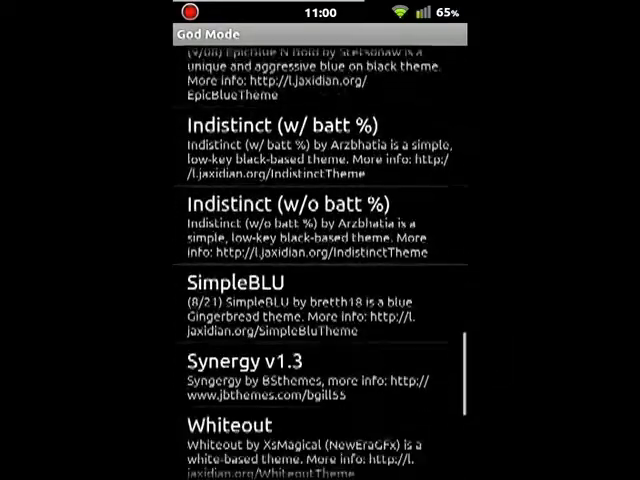
scroll(up, 3)
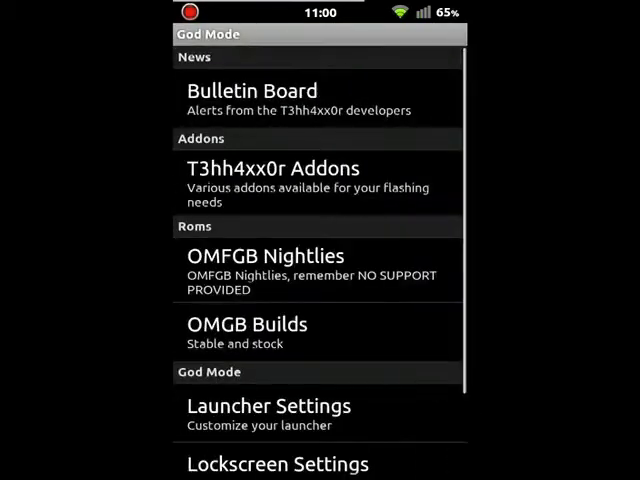
scroll(up, 3)
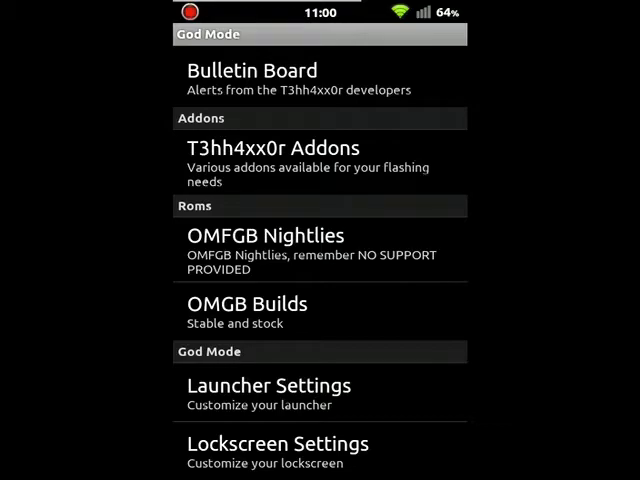
scroll(down, 3)
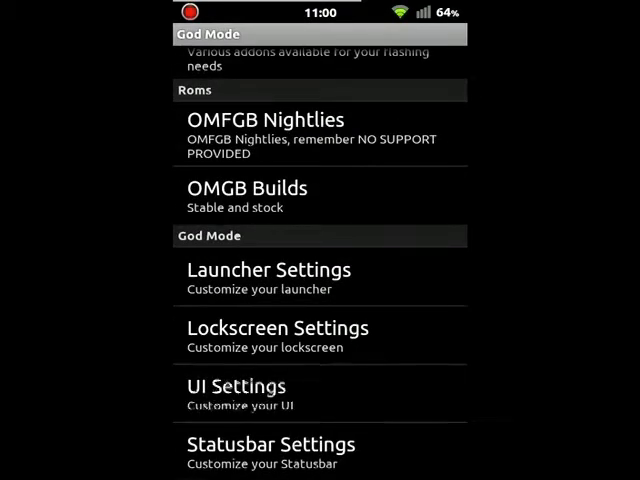
click(266, 328)
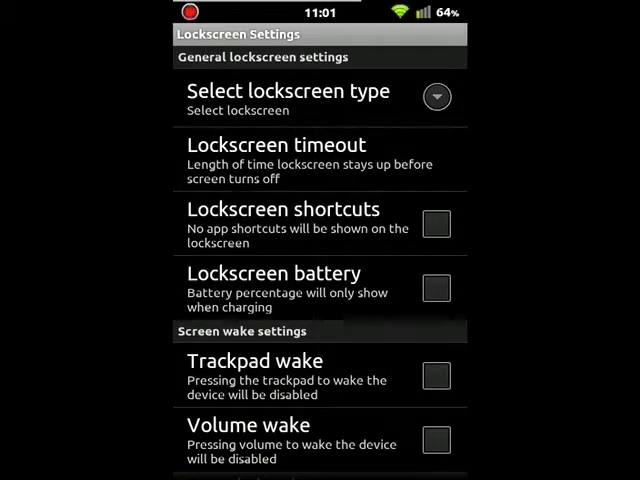
scroll(down, 3)
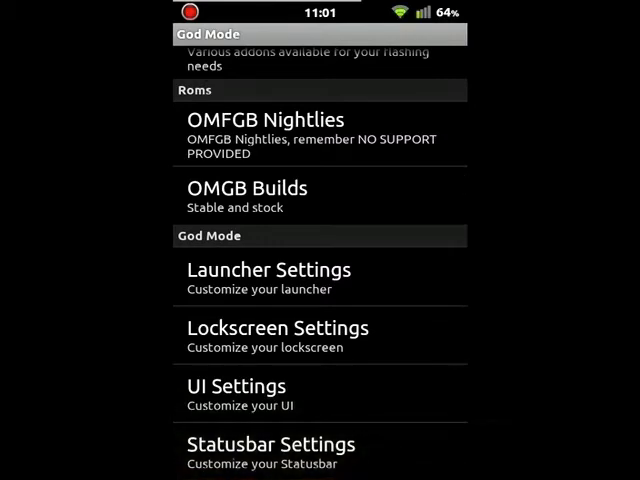
- View the Statusbar Settings (clock, battery, signal, misc), then back out to the home screen
click(270, 444)
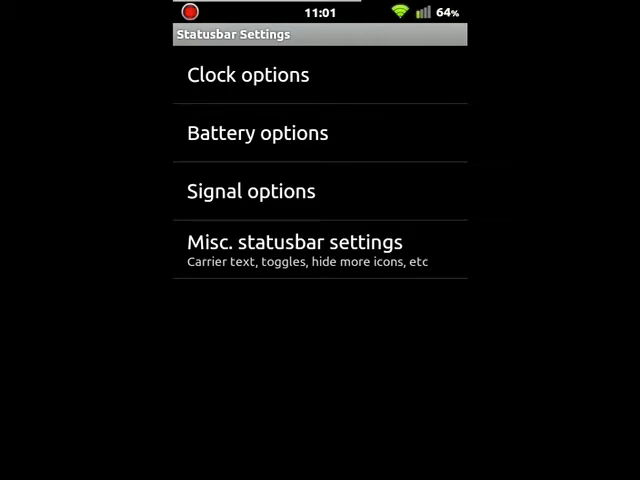
key(BACK)
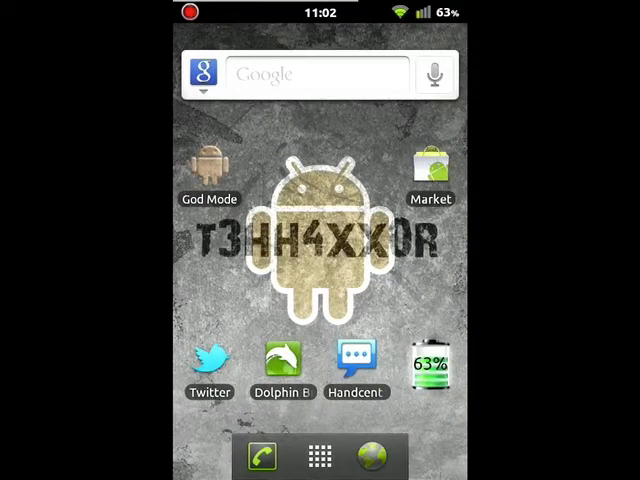
- Swipe to the home page with UberMusic, Spotify, Facebook, Netflix and Camera
click(300, 75)
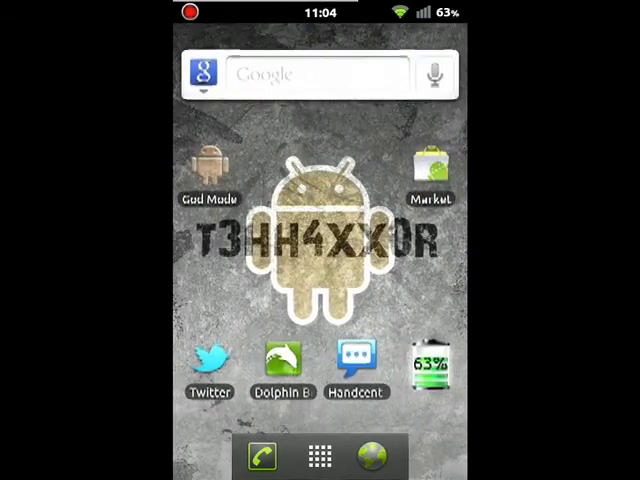
scroll(left, 3)
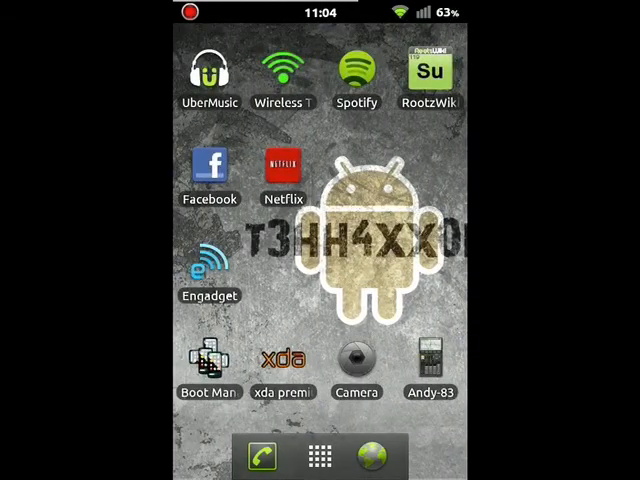